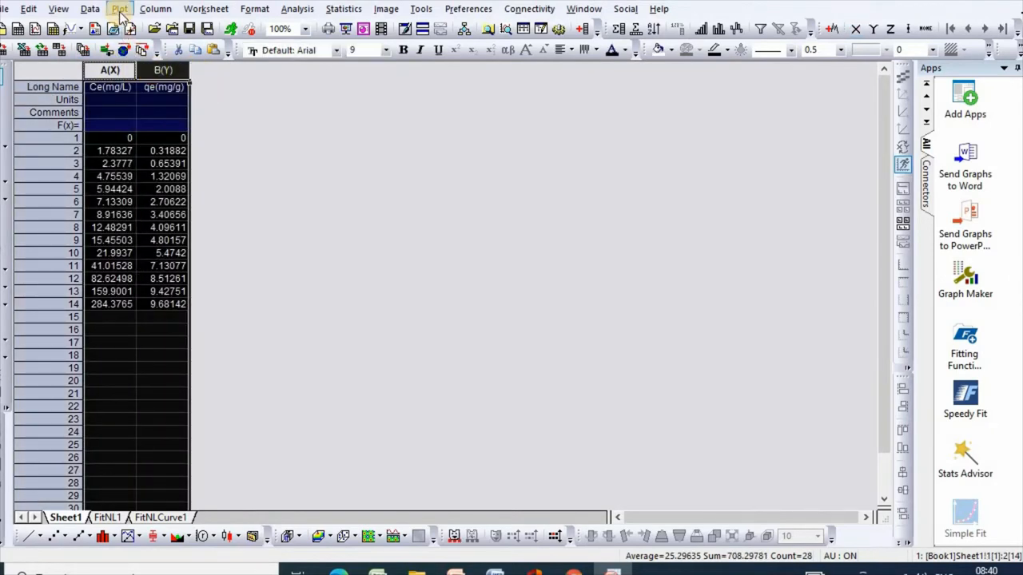
Plot the selected Ce and qe columns as a scatter graph from the Plot menu.
left_click(121, 9)
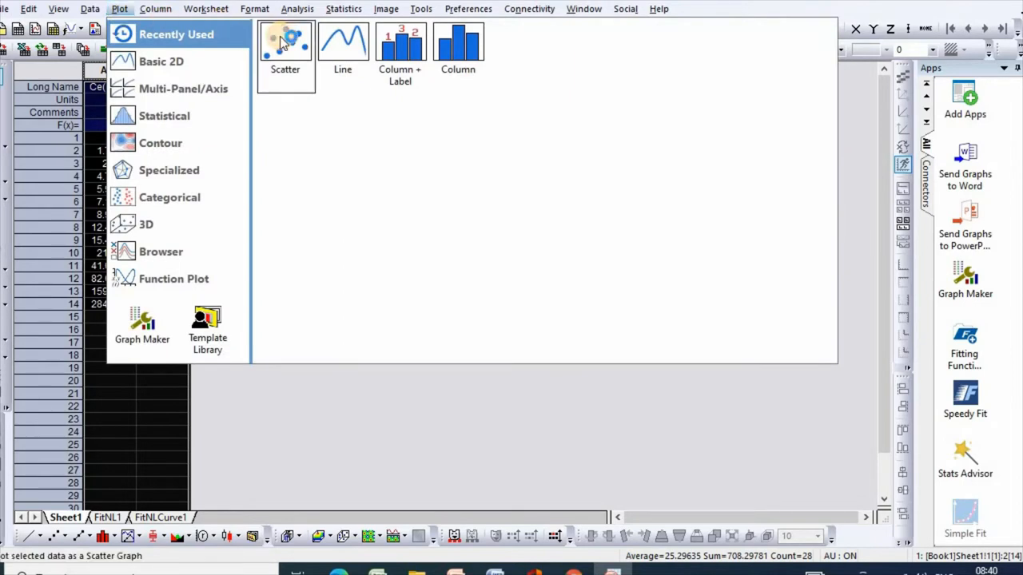
left_click(284, 41)
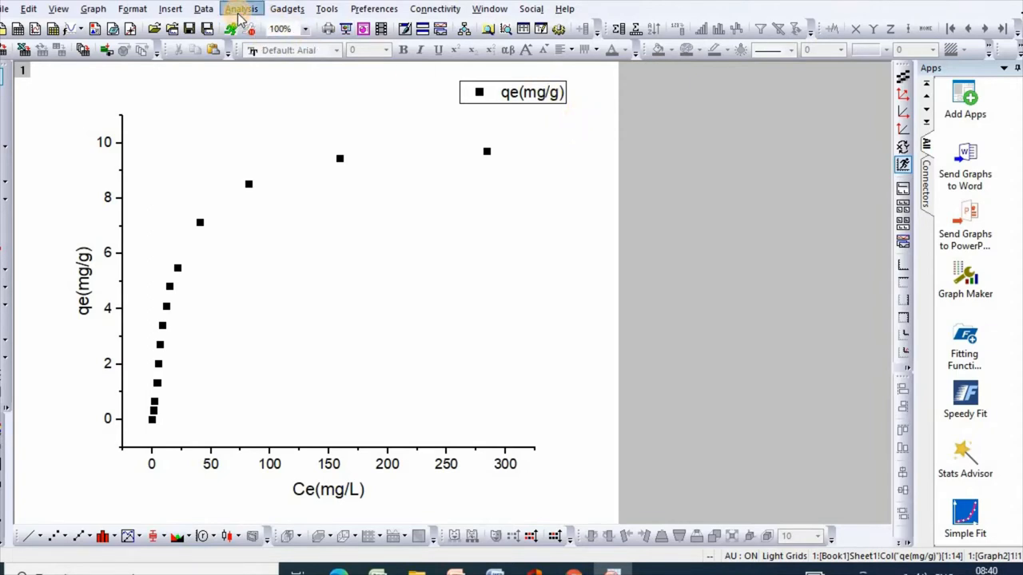
Start a nonlinear curve fit on the graph and choose <New...> as the fitting function.
left_click(240, 10)
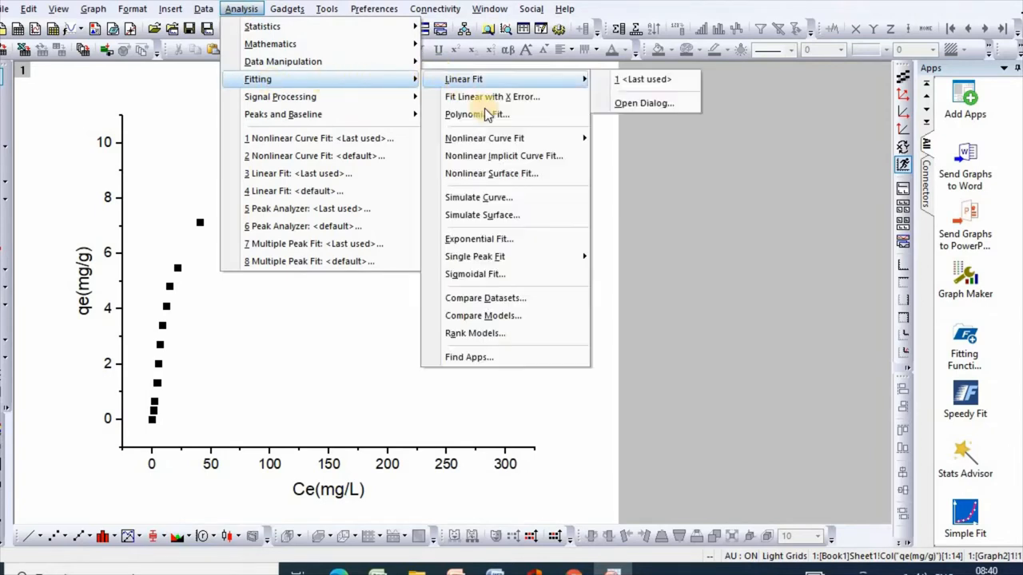
mouse_move(484, 137)
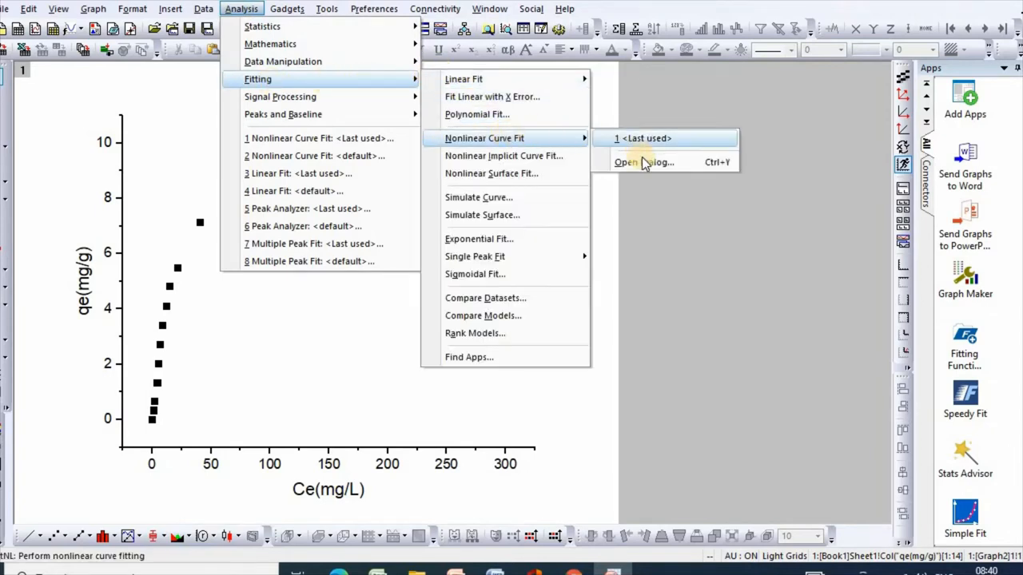
left_click(638, 161)
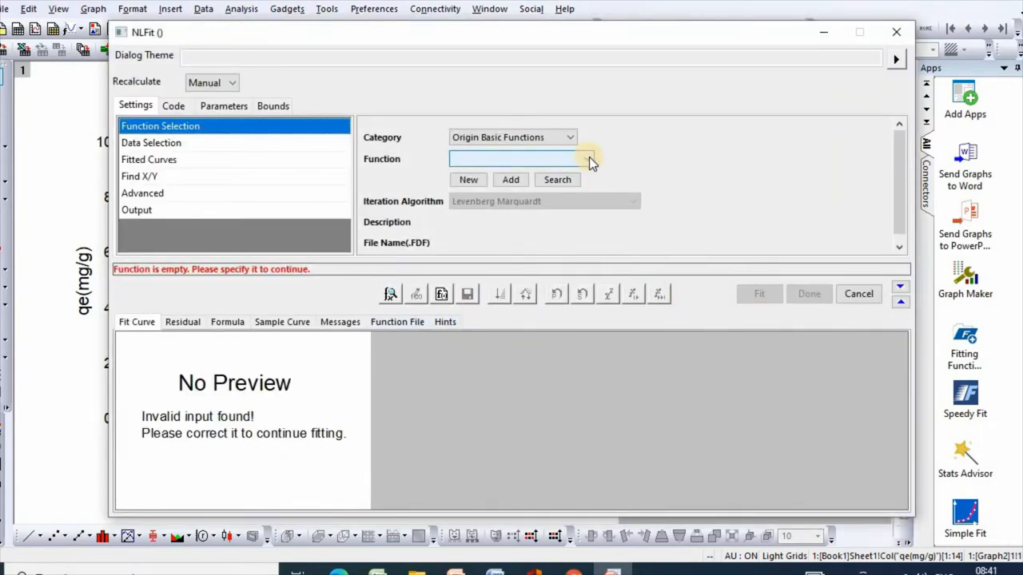
left_click(585, 158)
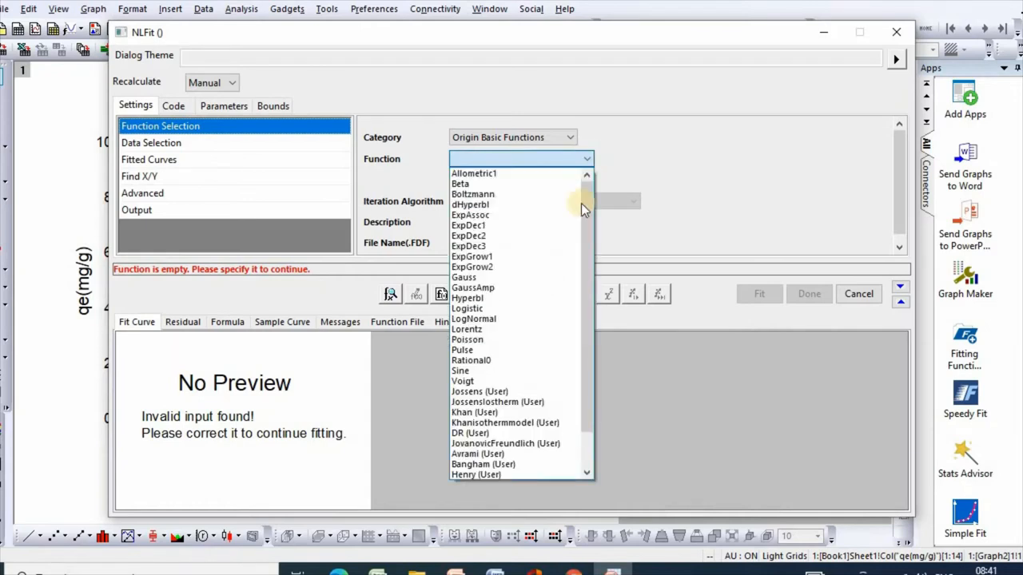
scroll("down", 3)
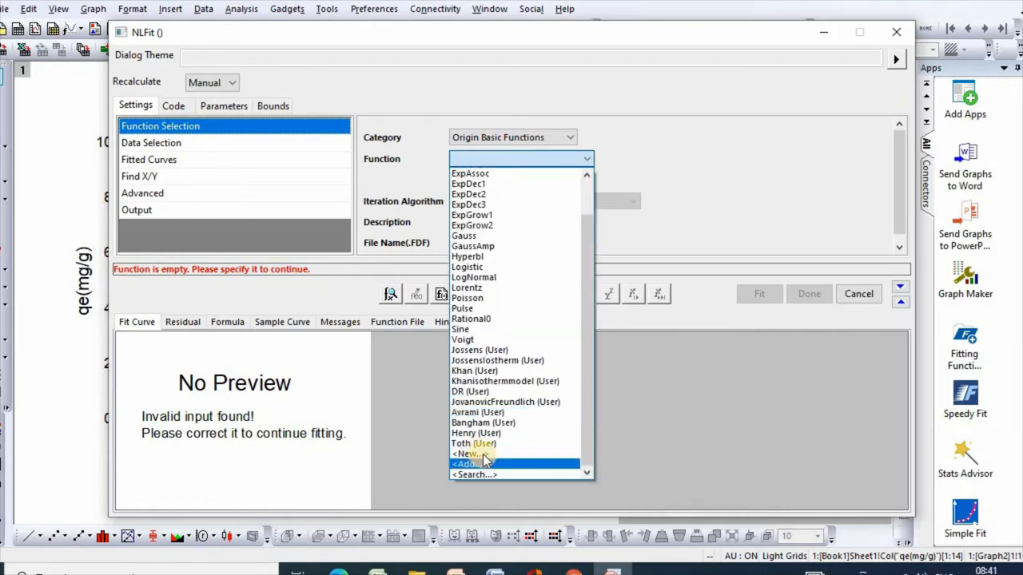
left_click(467, 454)
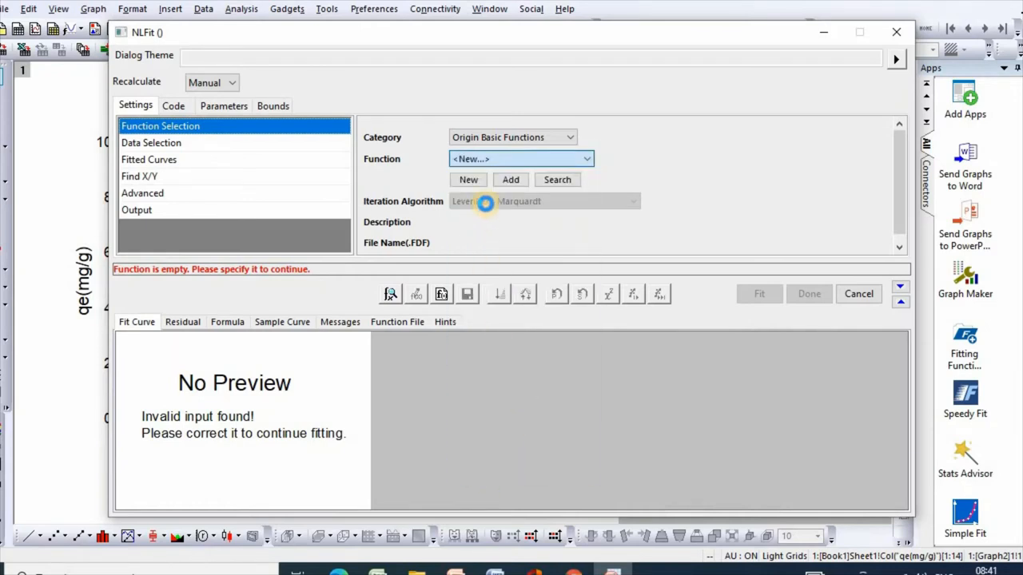
Name the new fitting function Thothisotherm and continue to its variables and parameters.
left_click(466, 179)
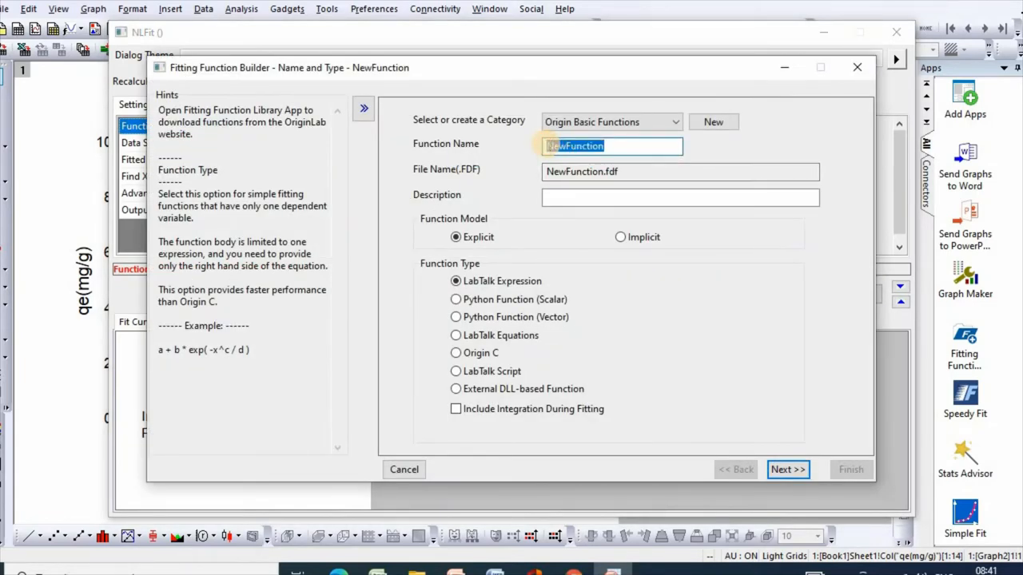
type("THothi")
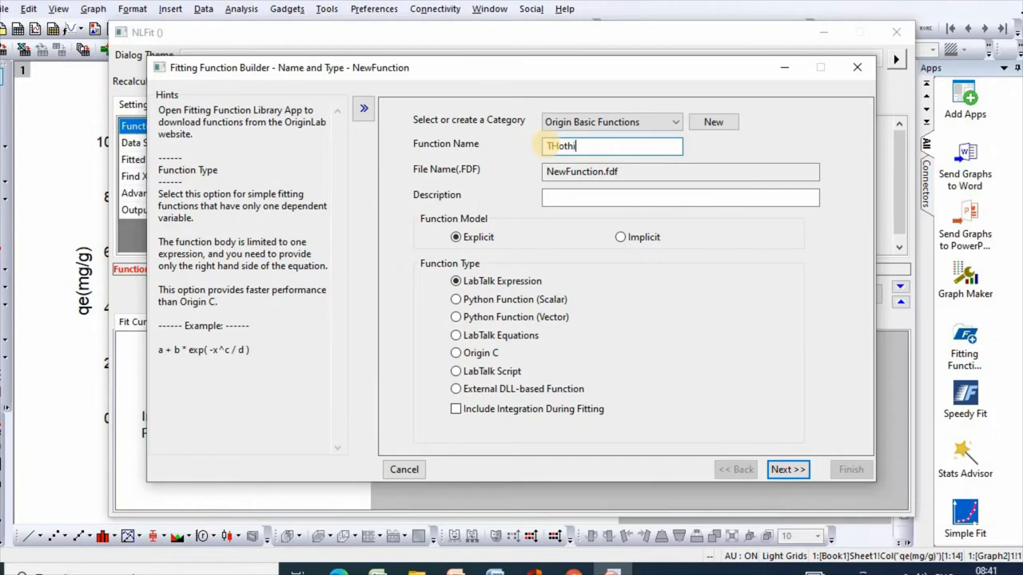
type("sotherm")
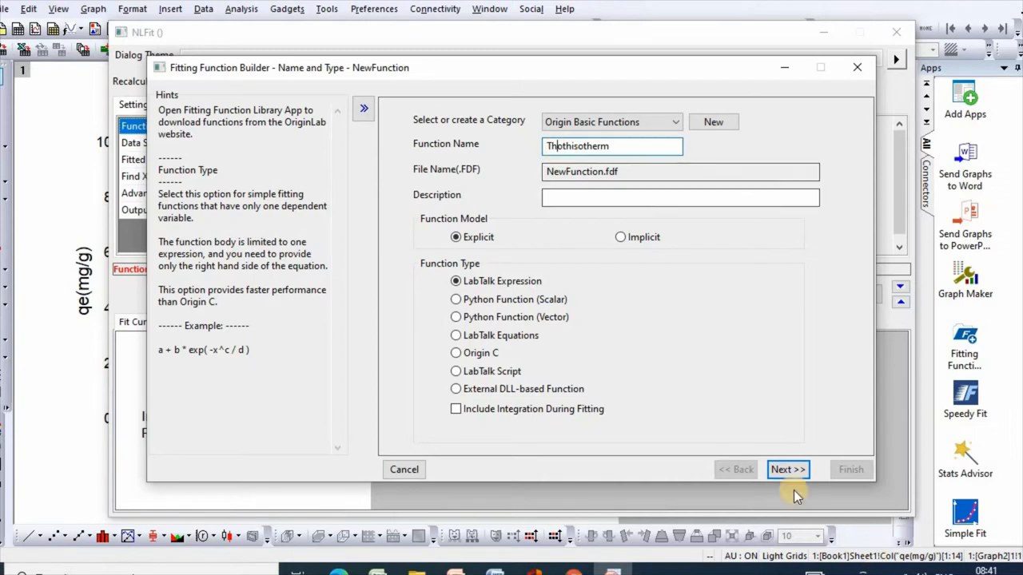
left_click(786, 470)
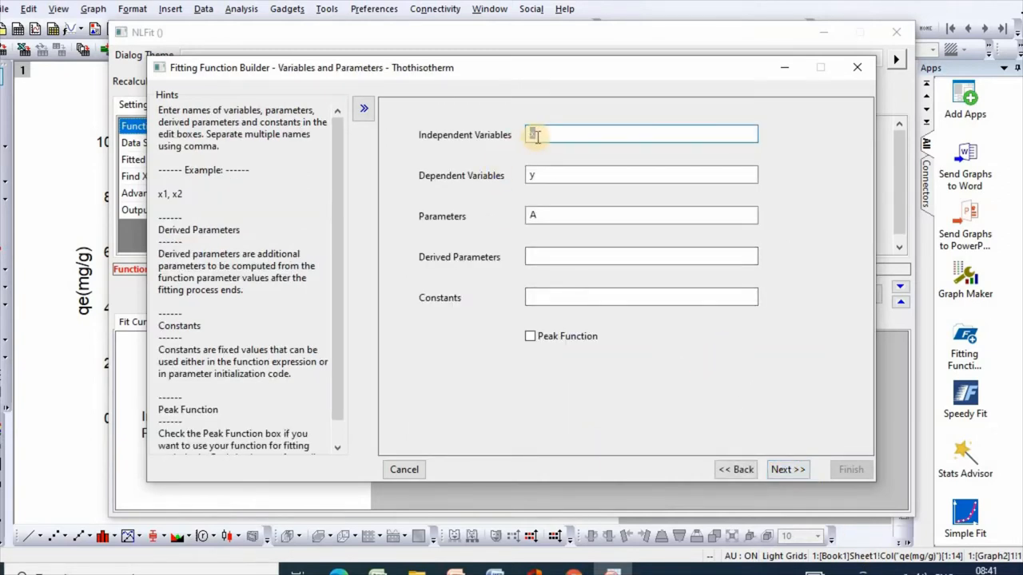
Define Ce as independent variable, qe as dependent, and parameters qm, K, t.
type("C")
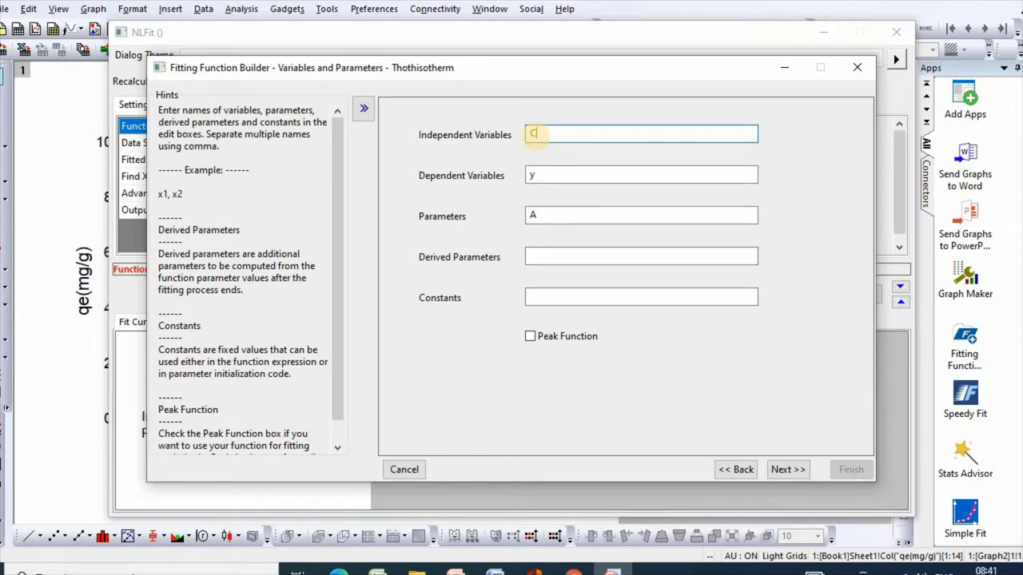
type("e")
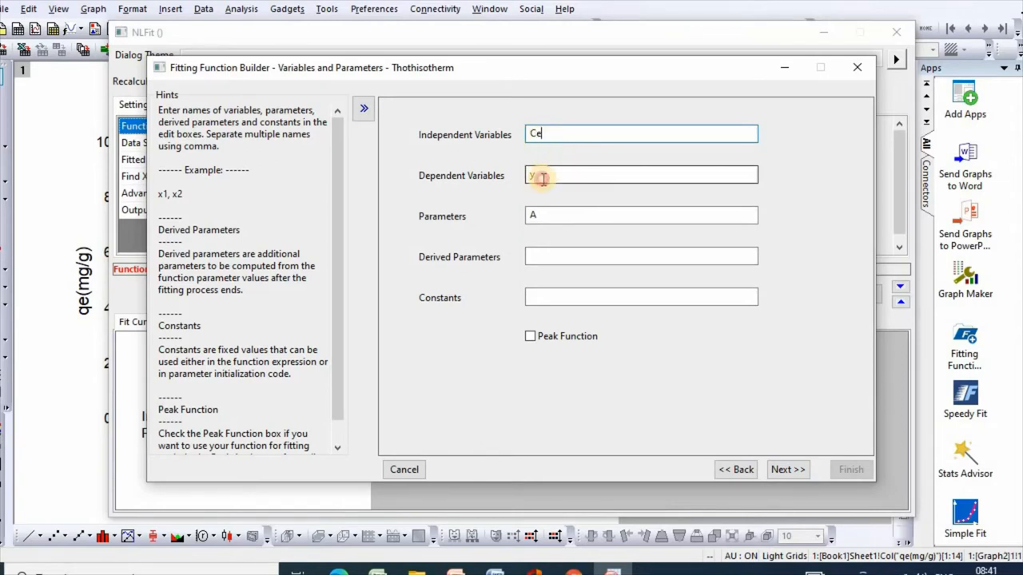
type("qe")
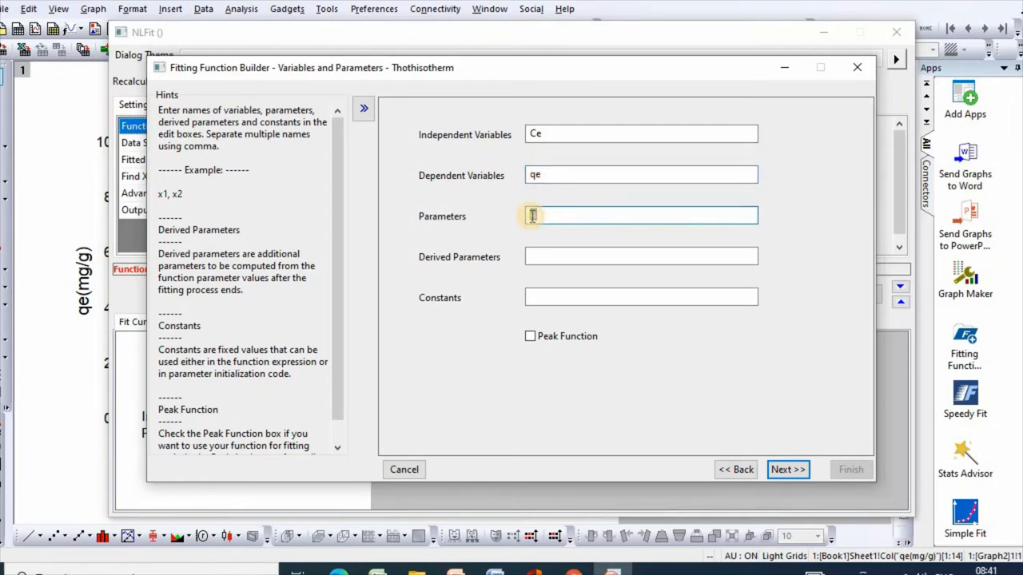
type("qm,")
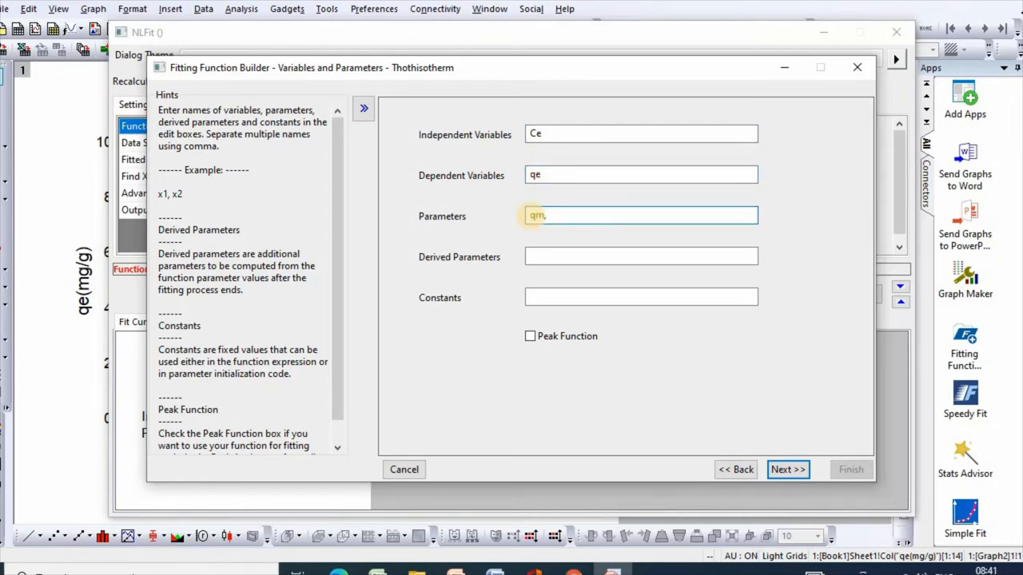
type("K,")
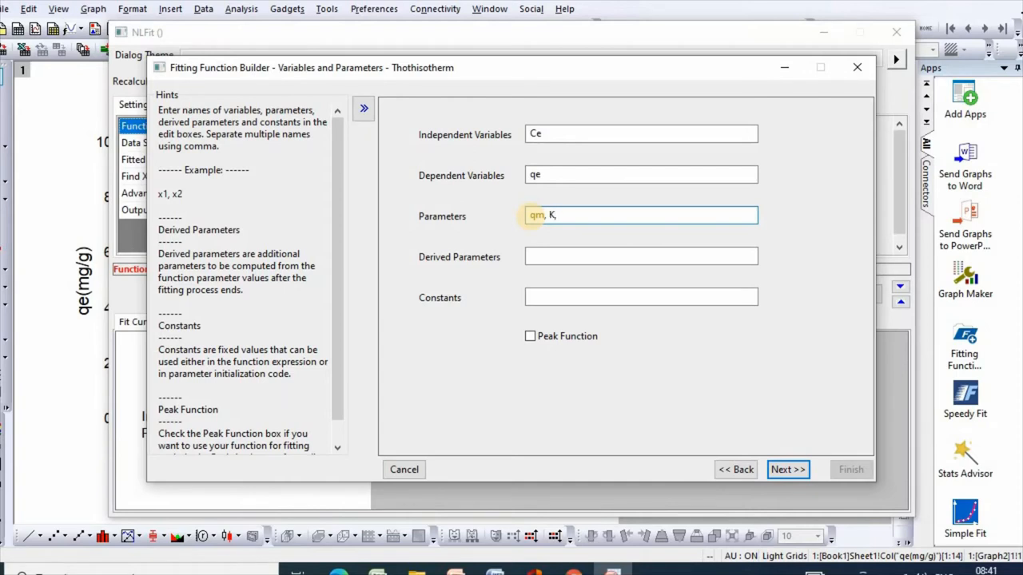
type("t")
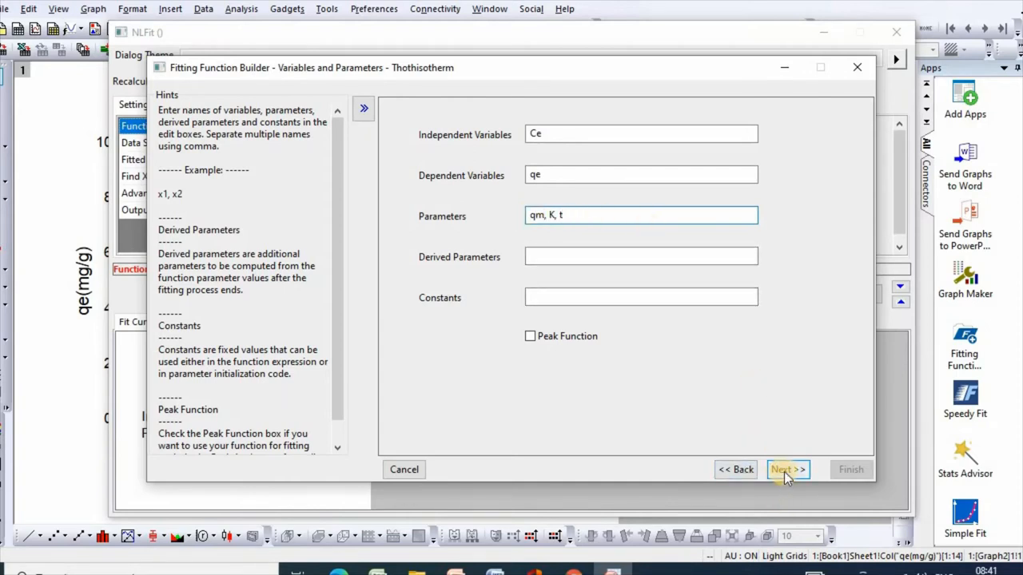
left_click(786, 470)
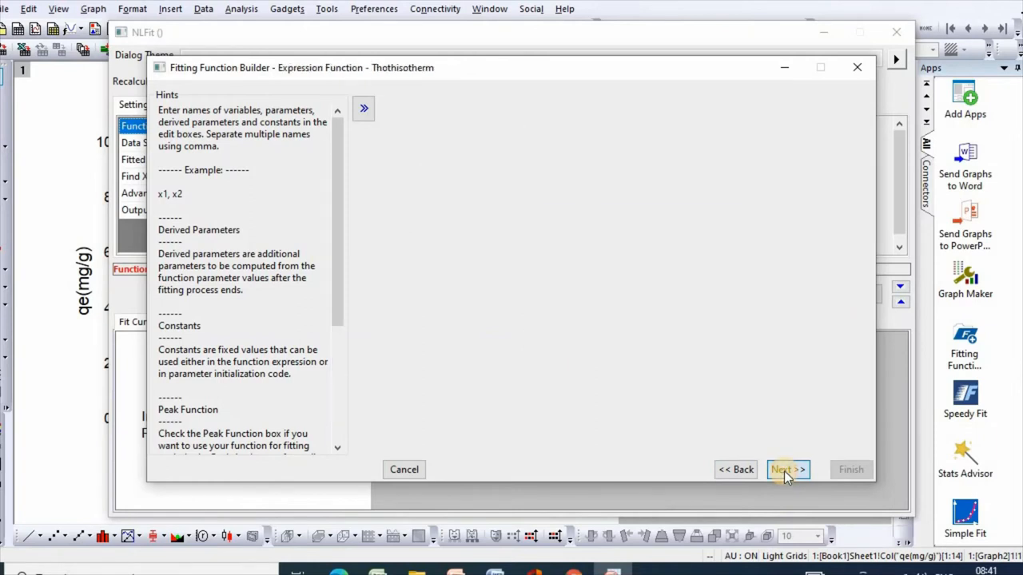
Enter the Toth body qm*K*Ce/[1+(K*Ce)^t]^1/t and advance to parameter initialization.
left_click(787, 470)
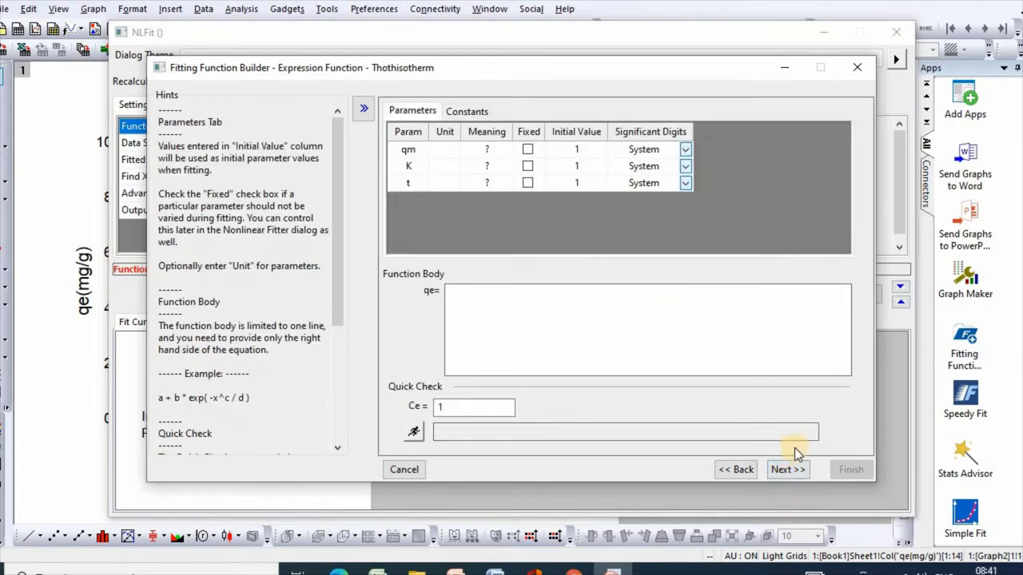
type("q")
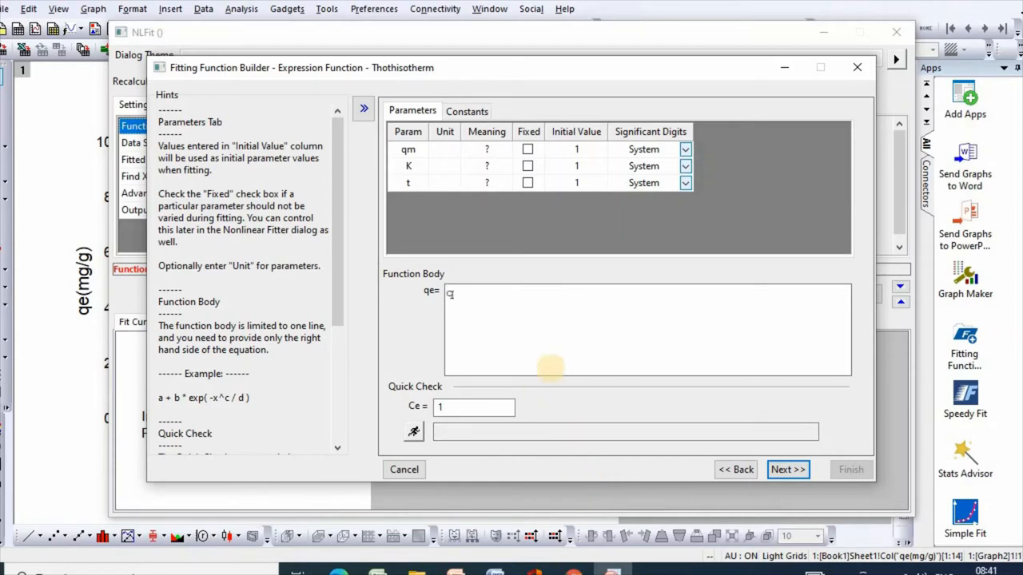
type("m")
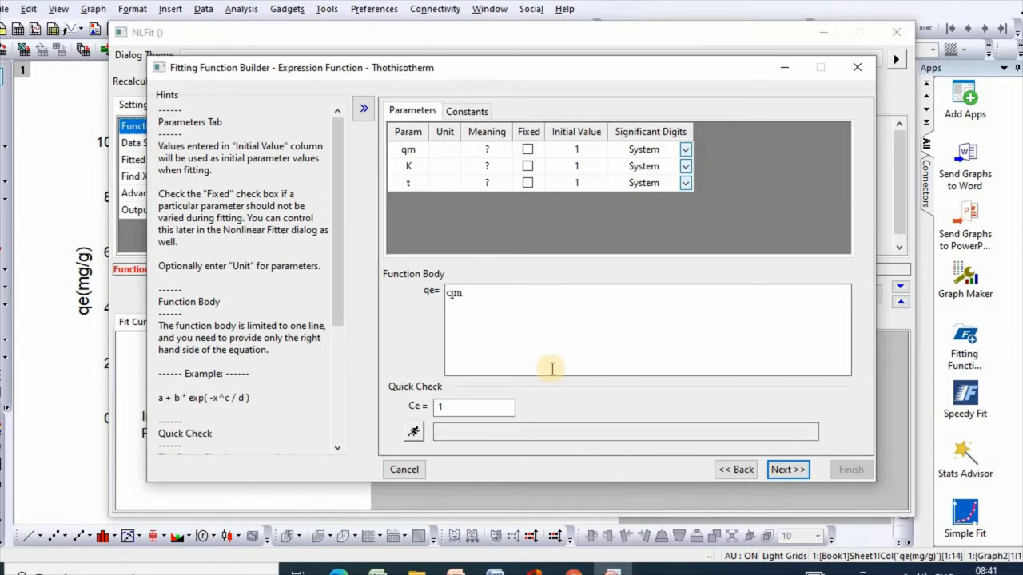
type("*")
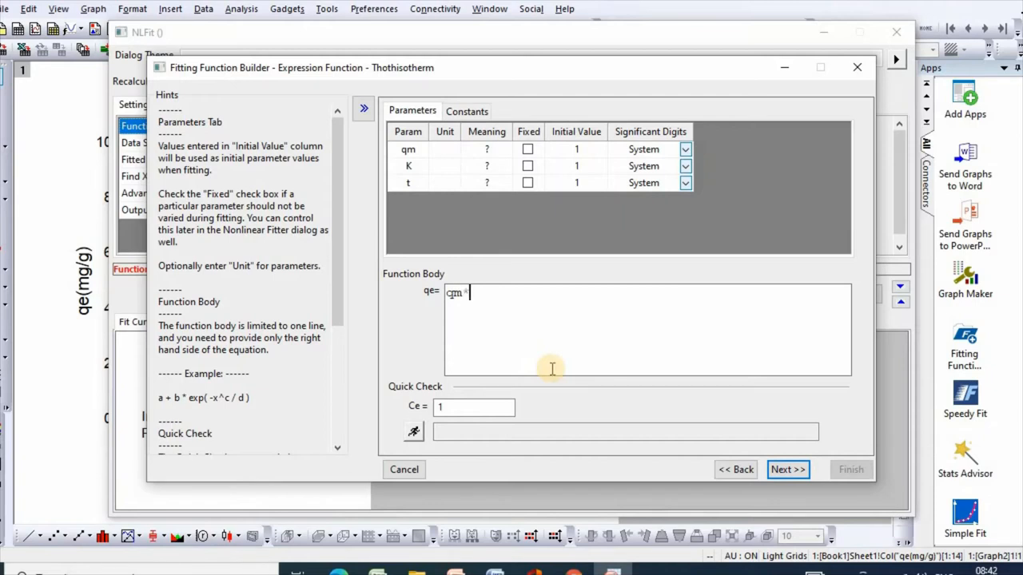
type("K")
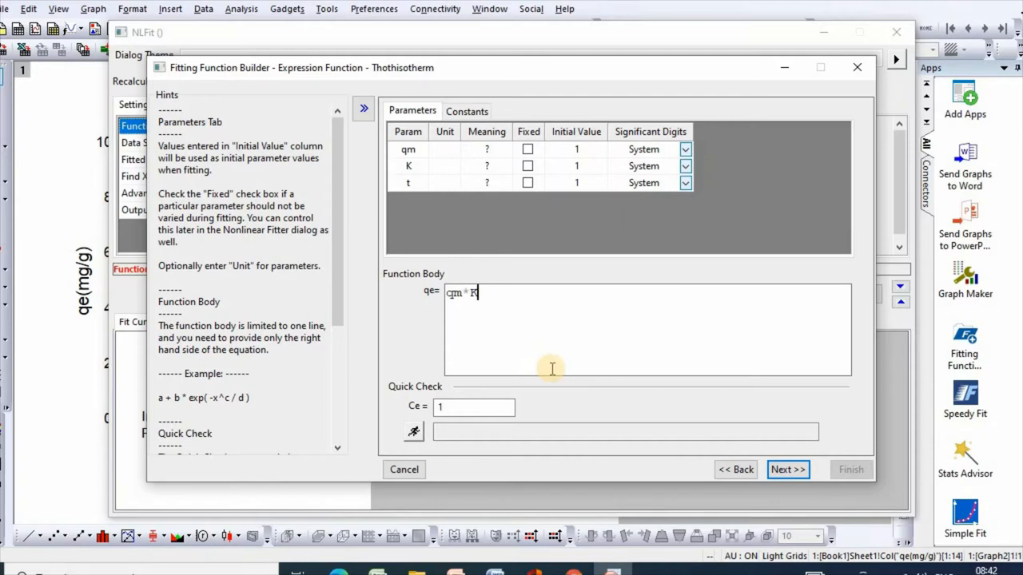
type("*")
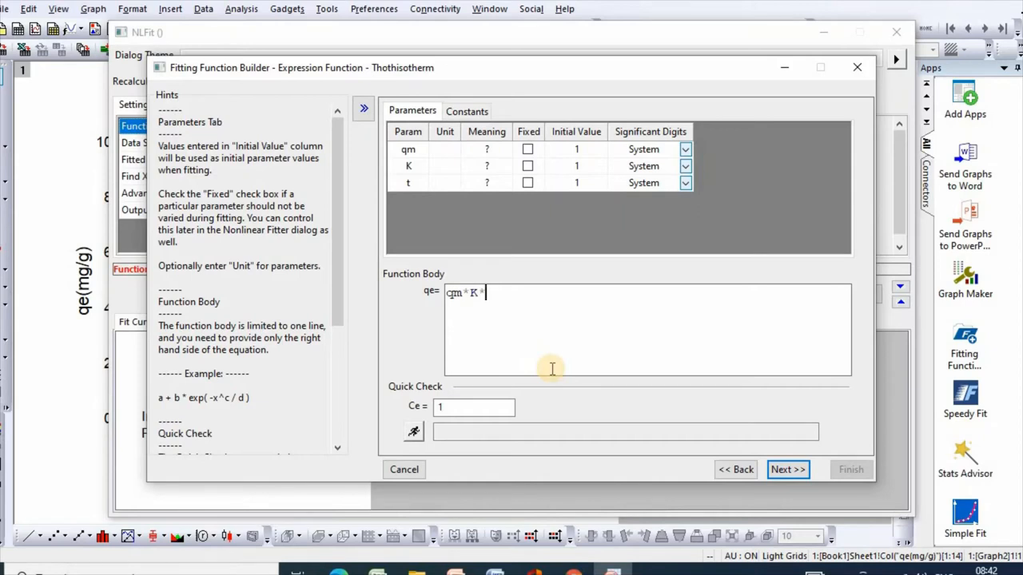
type("Ce/")
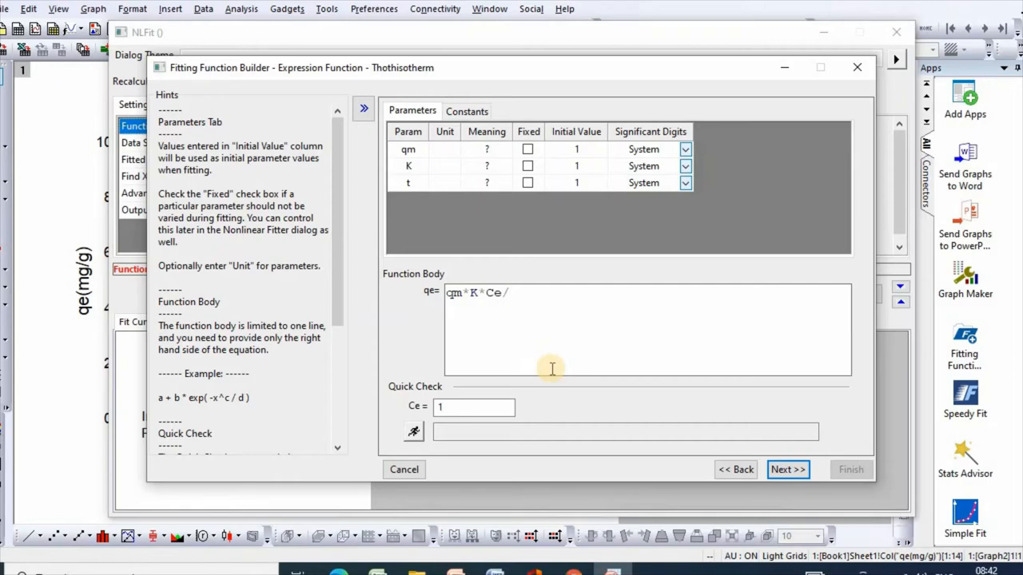
type("{")
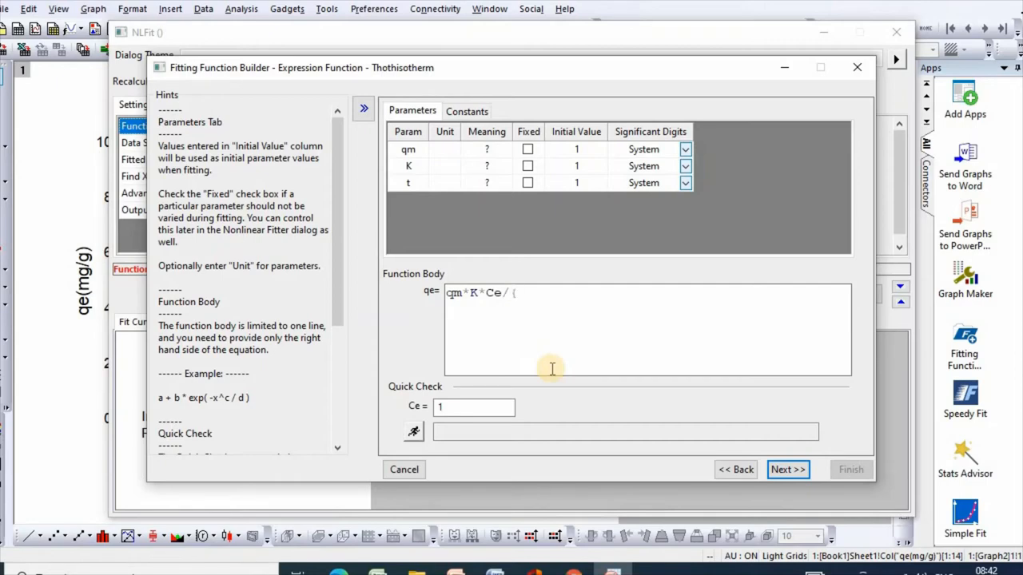
type("1")
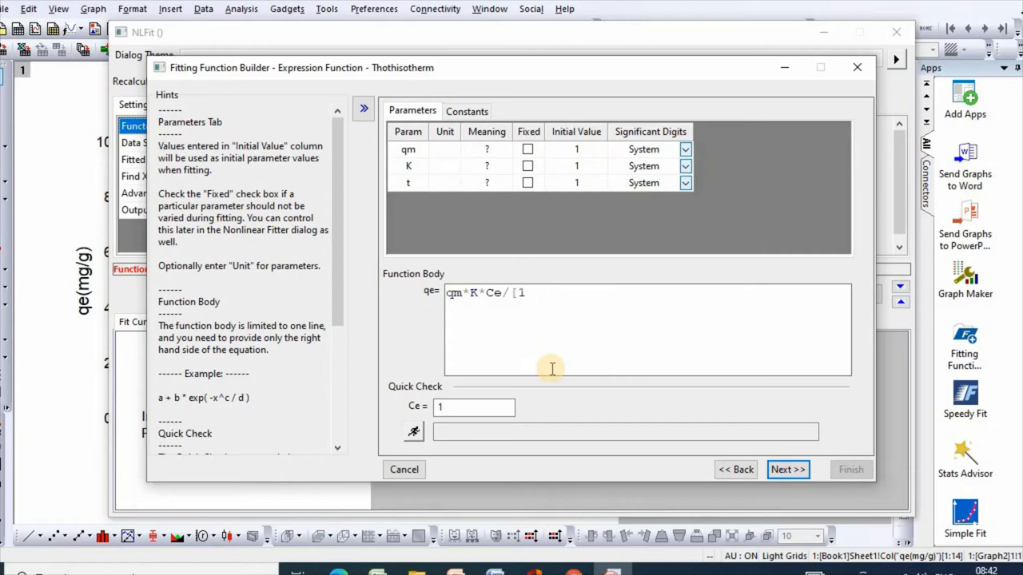
type("+")
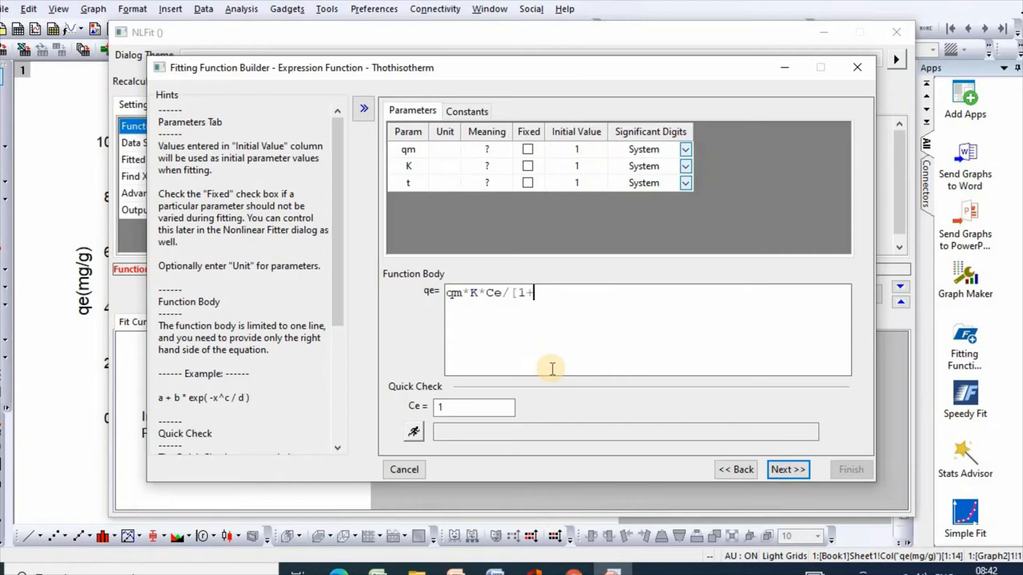
type("(")
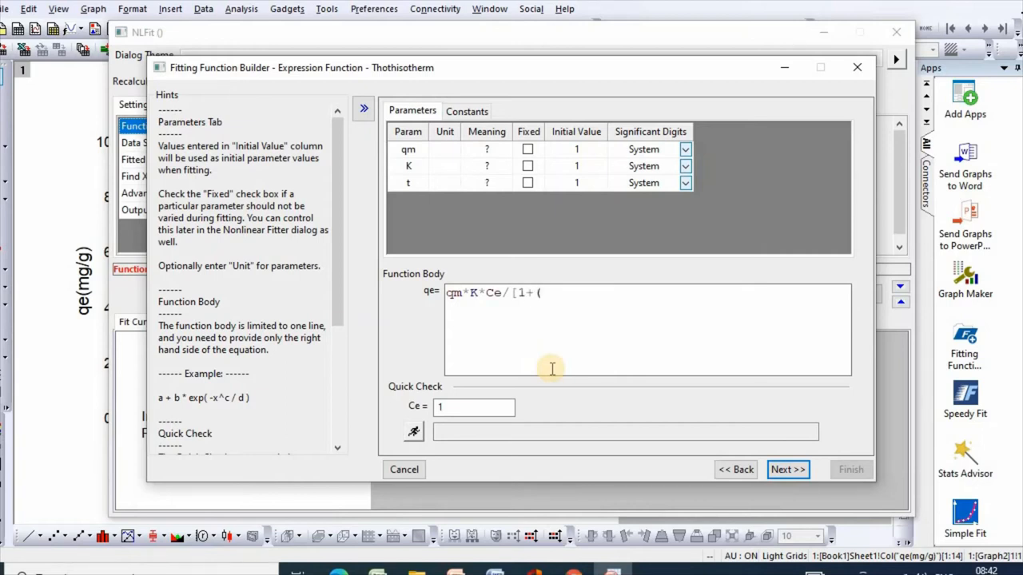
type("K*")
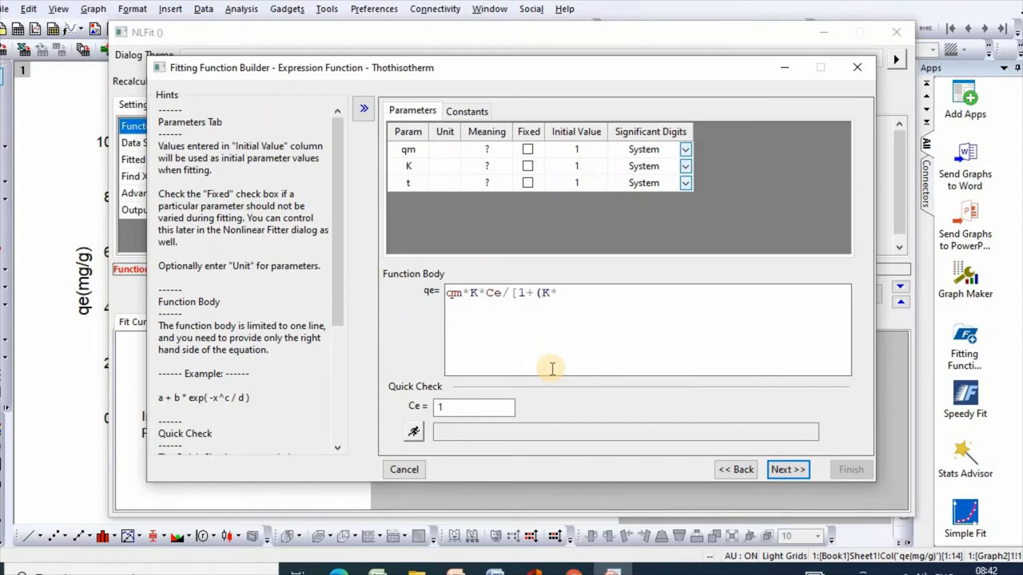
type("*Ce")
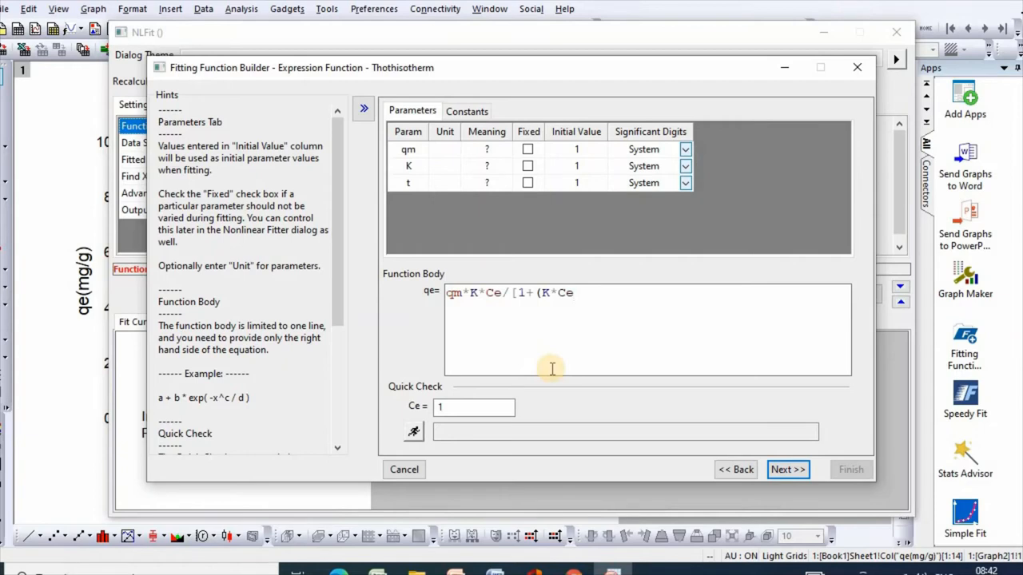
type(")")
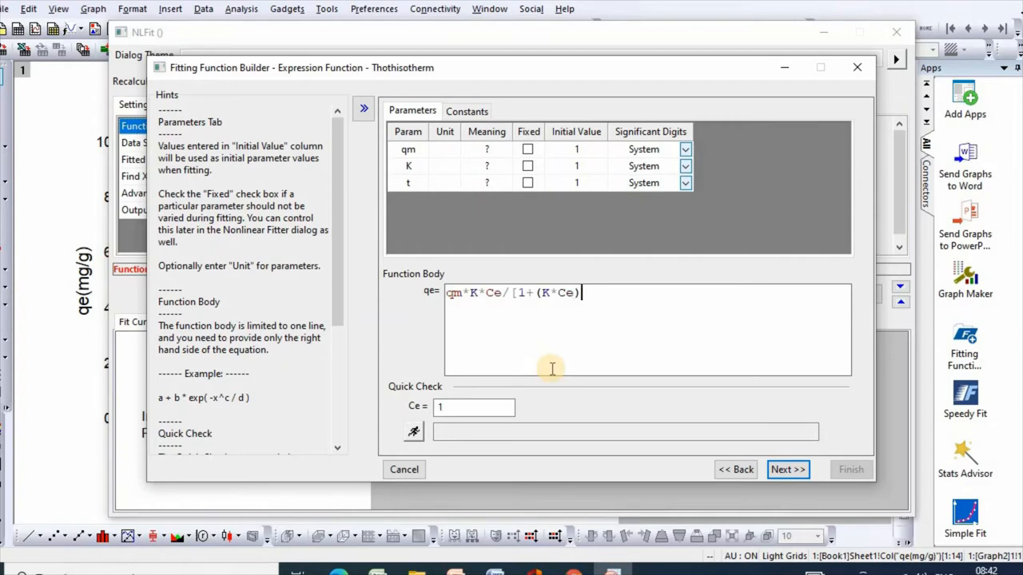
type("^t")
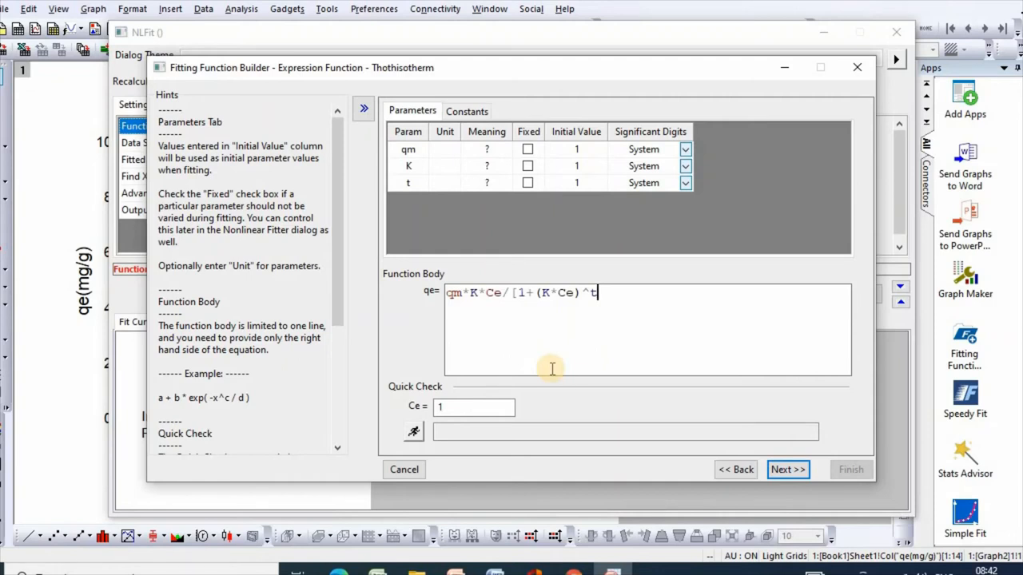
type("]")
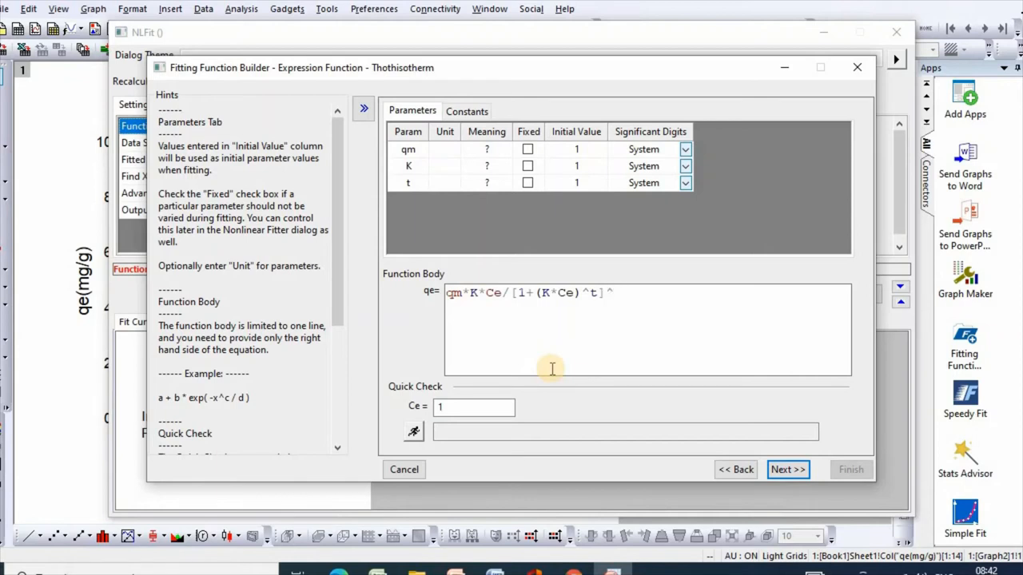
type("^1/t")
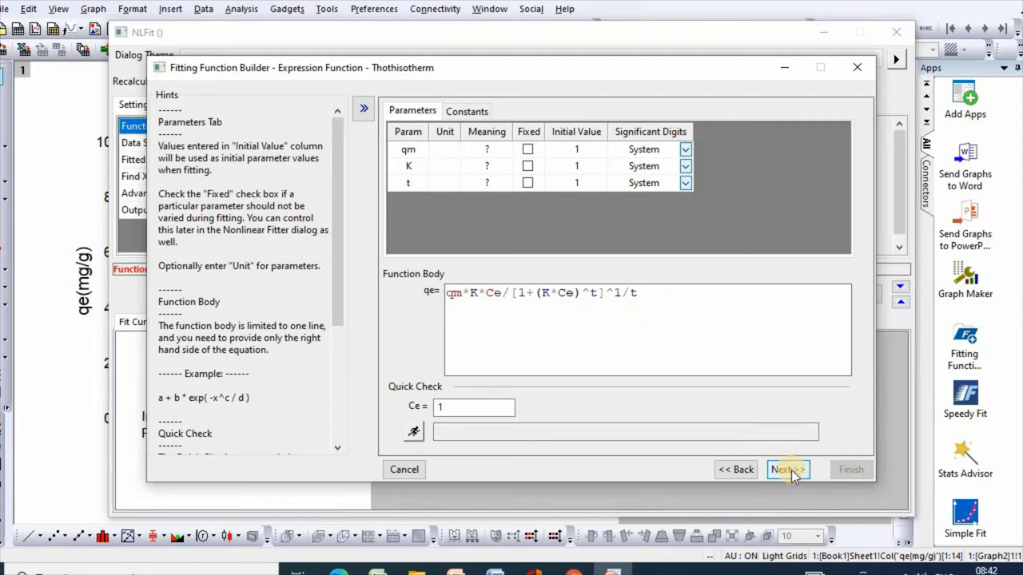
left_click(786, 470)
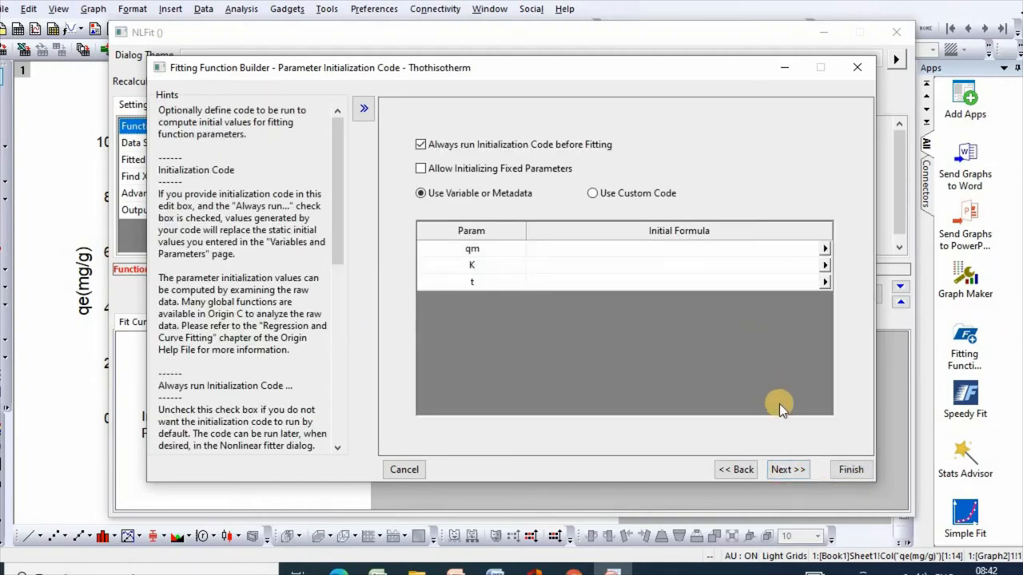
Set lower bounds of 0 for parameters qm, K and t and continue.
left_click(787, 470)
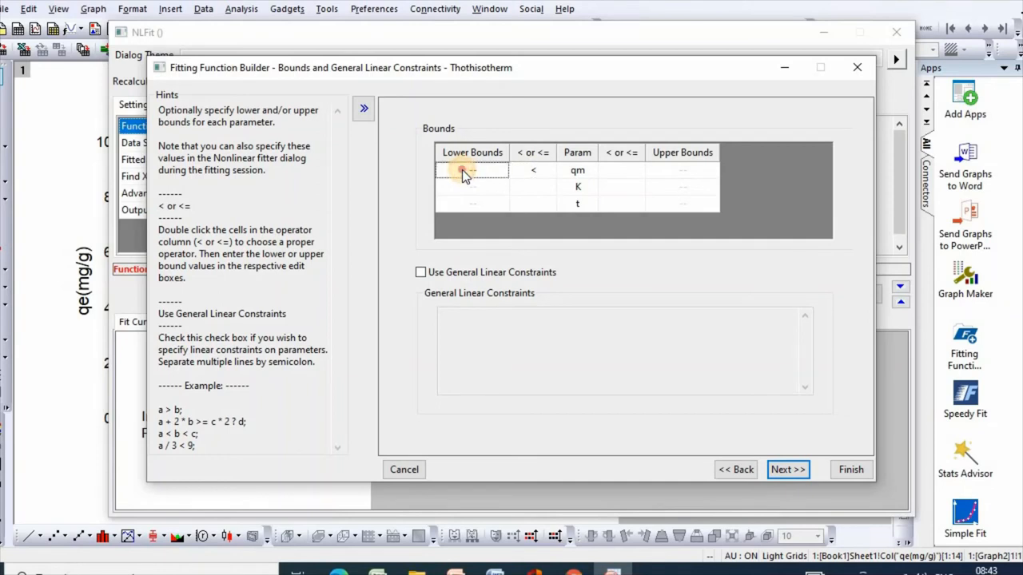
type("0")
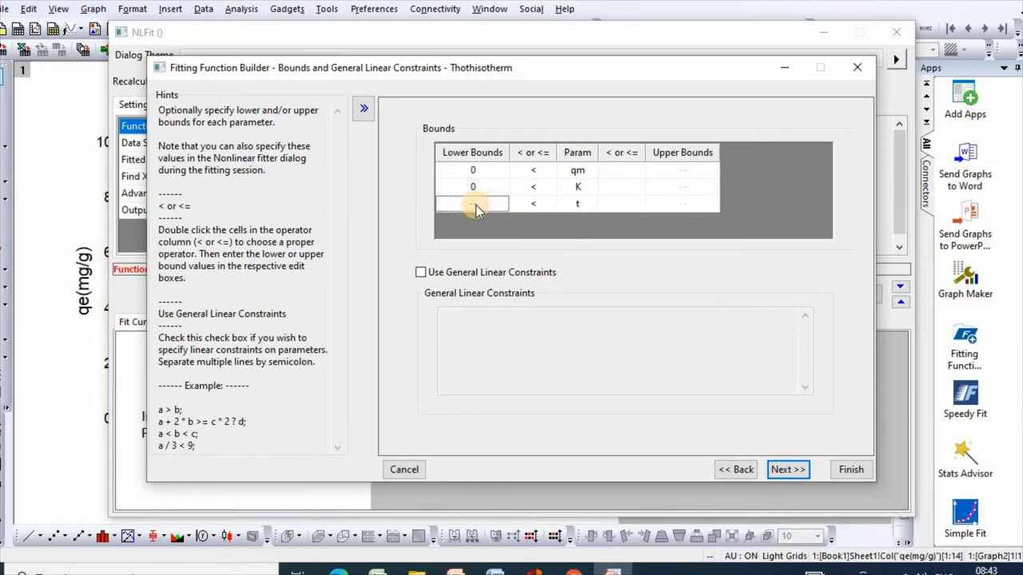
type("0")
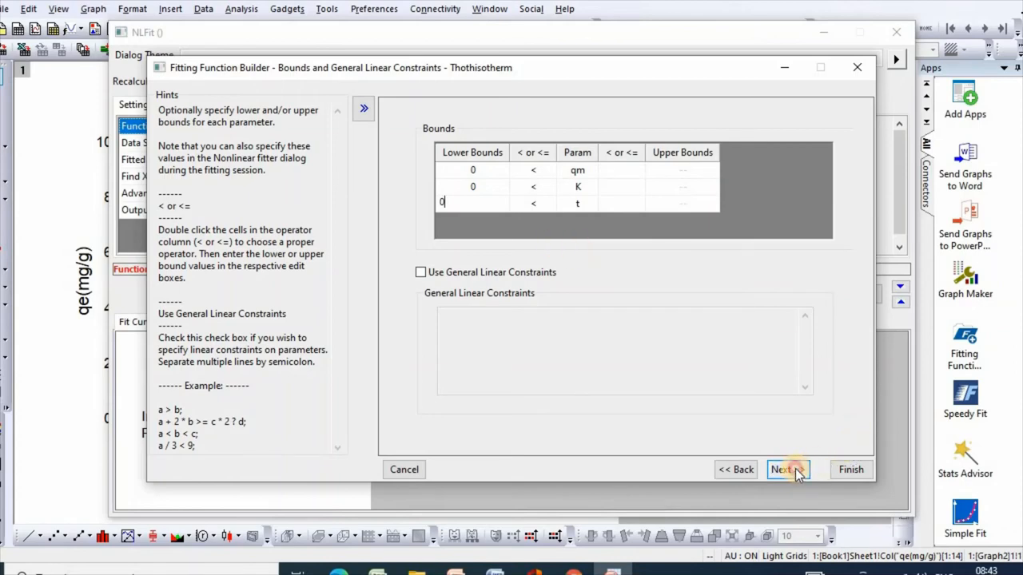
left_click(786, 470)
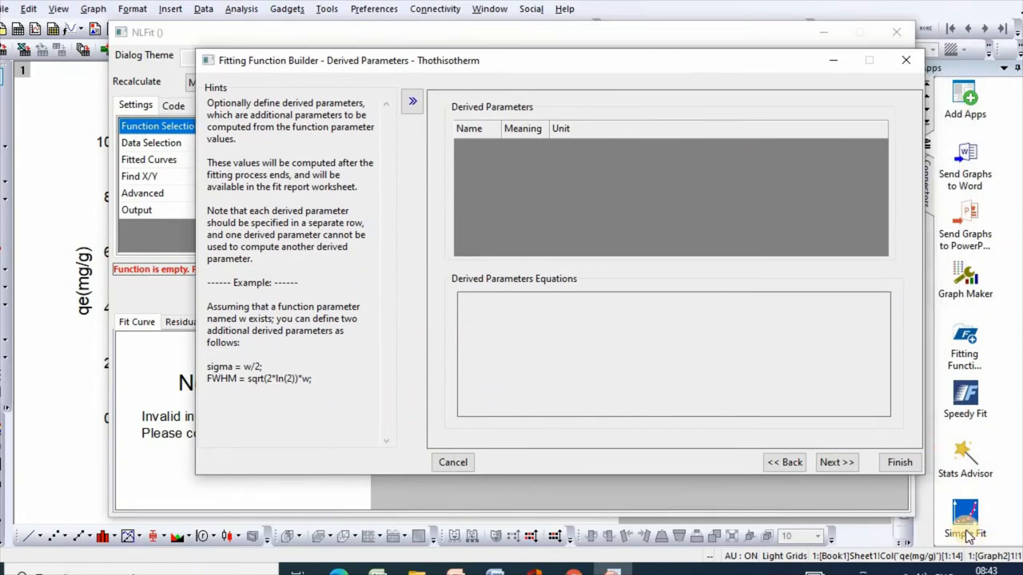
Skip derived parameters and finish saving the Thothisotherm function.
left_click(838, 462)
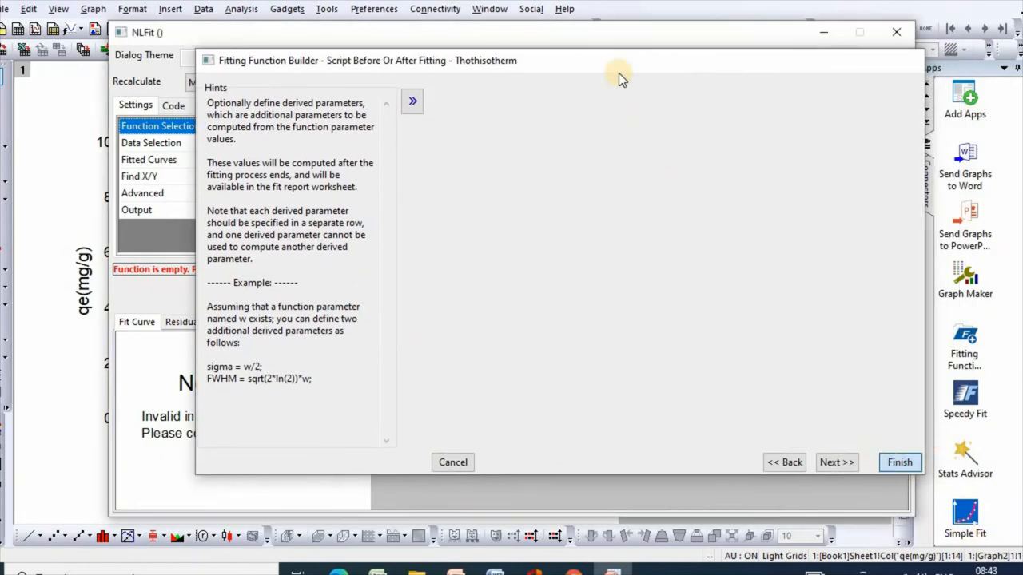
left_click(898, 462)
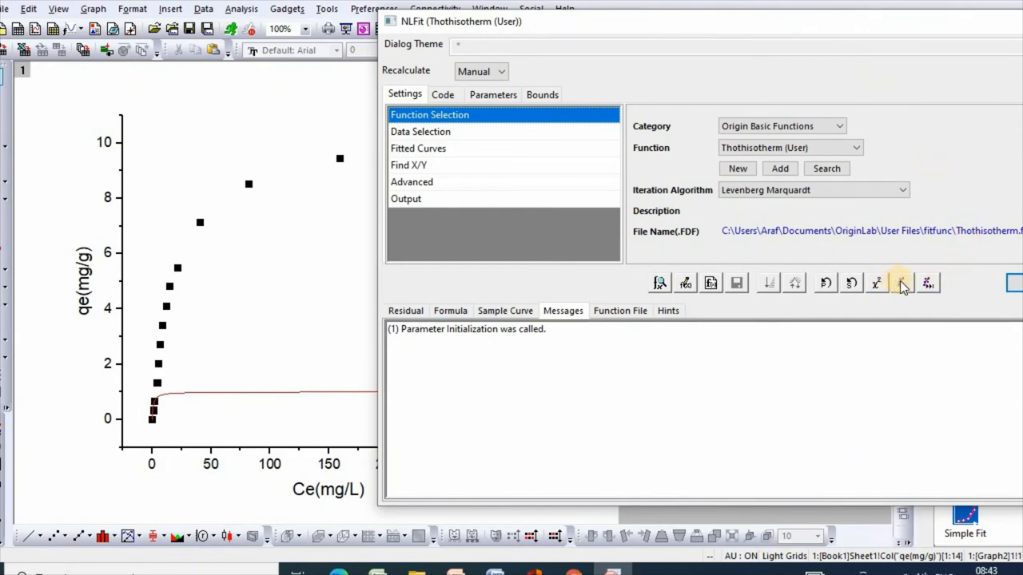
Run one iteration, then fit the Toth model until it converges.
left_click(902, 283)
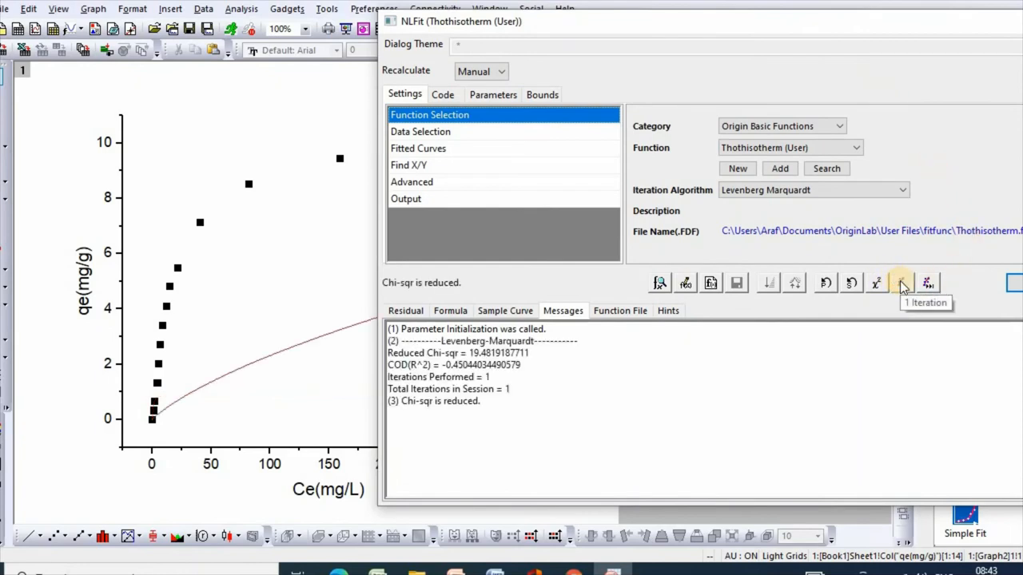
mouse_move(927, 281)
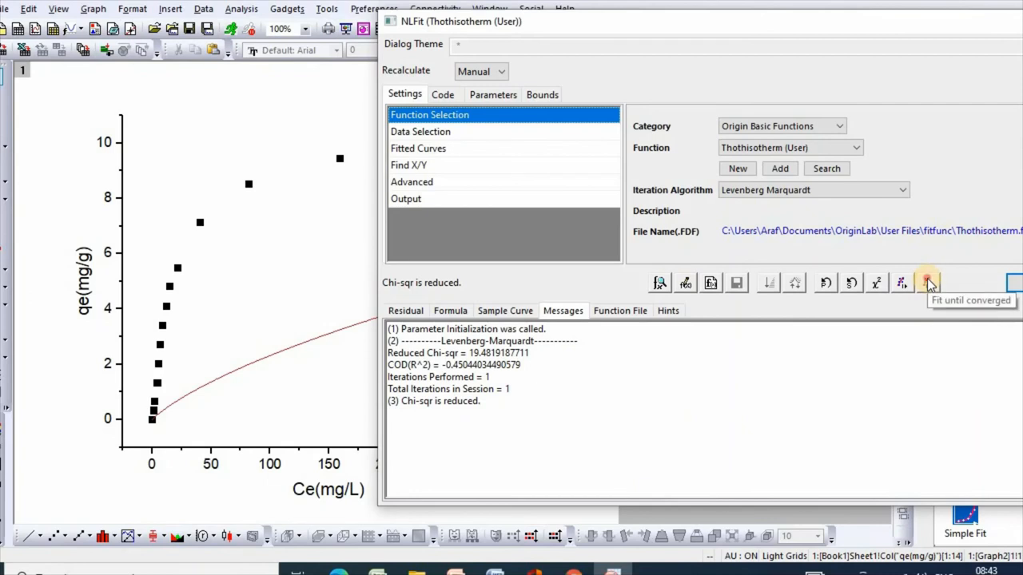
left_click(927, 282)
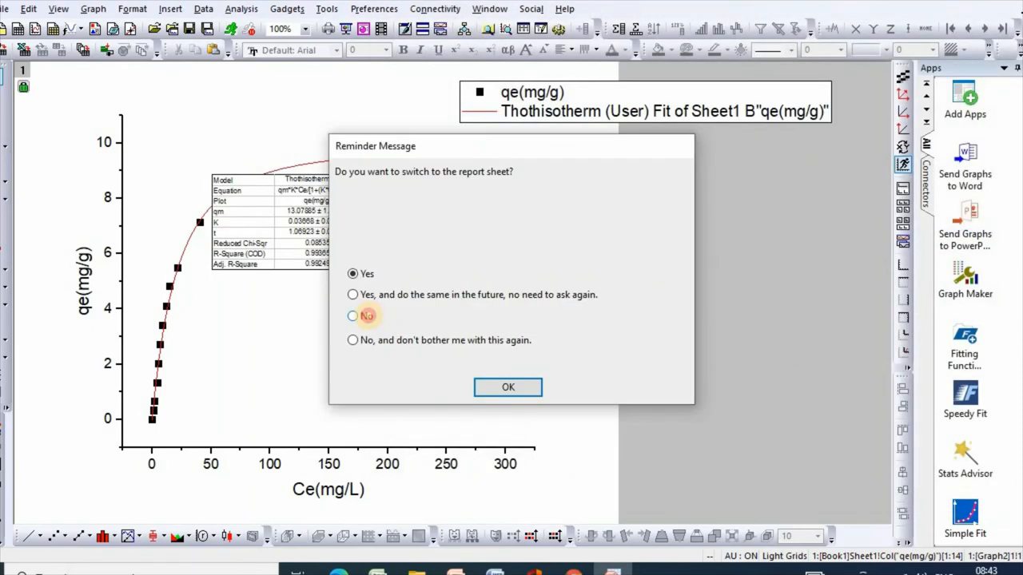
Decline the report-sheet prompt, keeping the graph with the fitted Toth curve and results table.
left_click(509, 389)
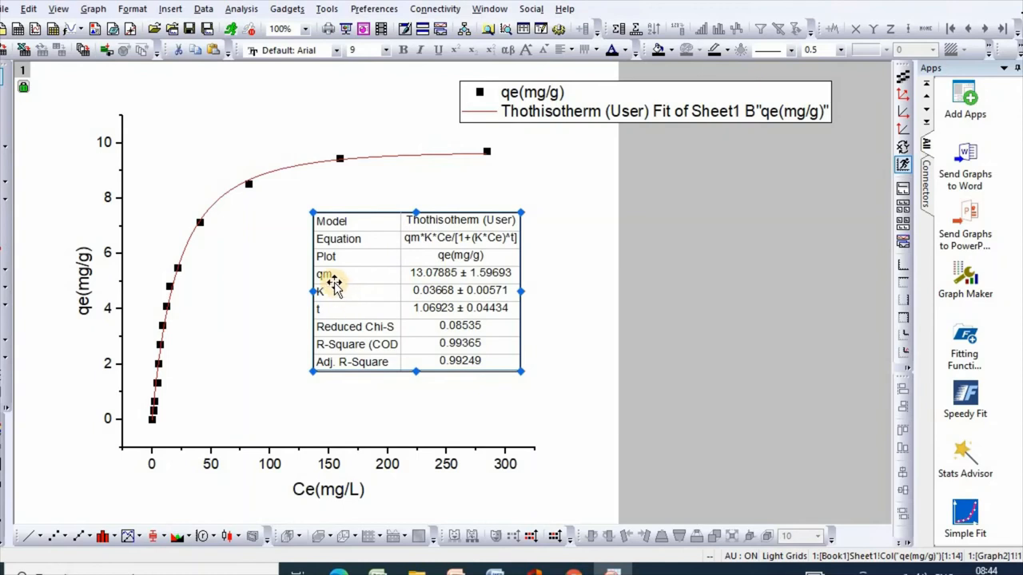
mouse_move(469, 291)
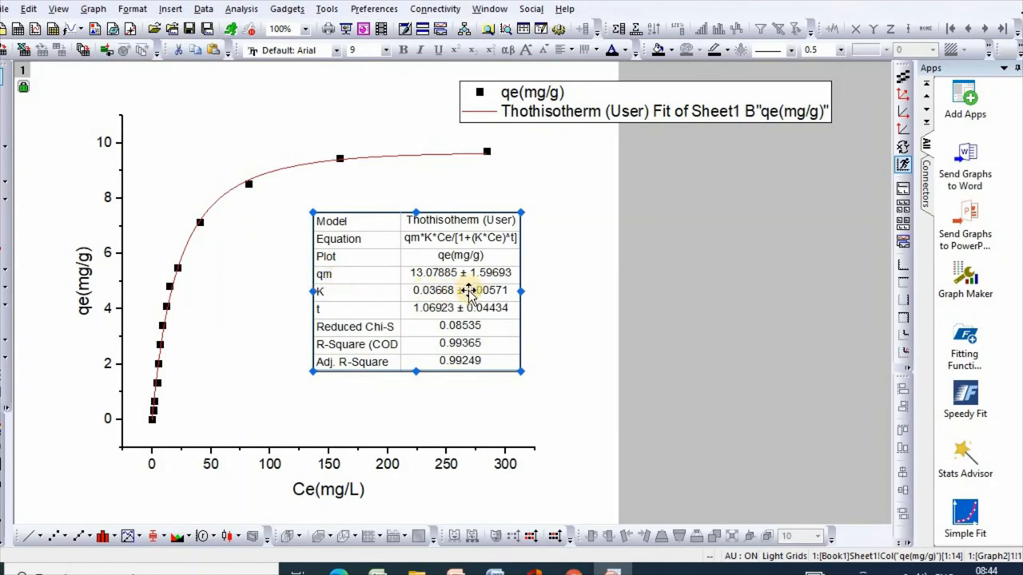
mouse_move(384, 323)
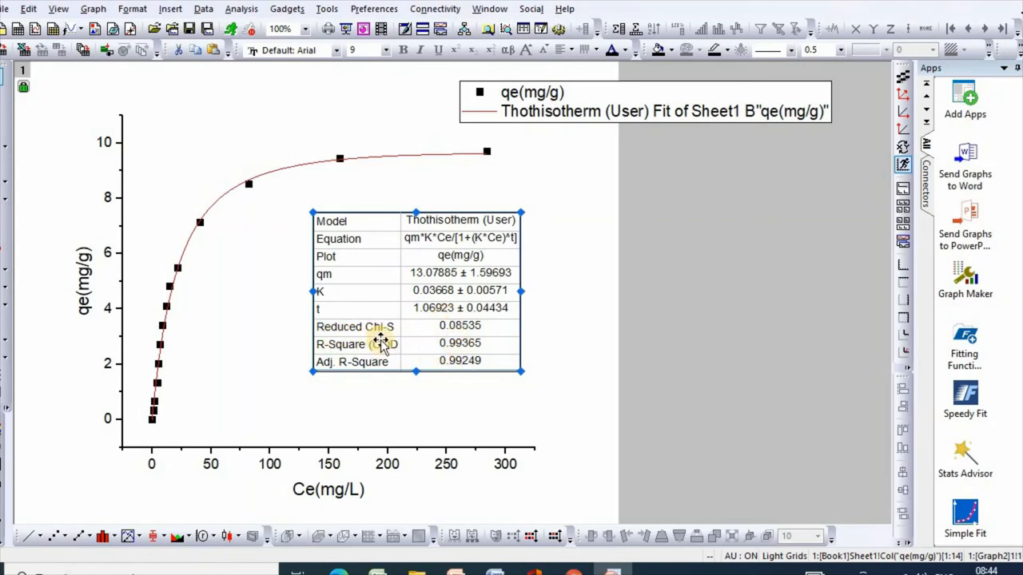
mouse_move(307, 354)
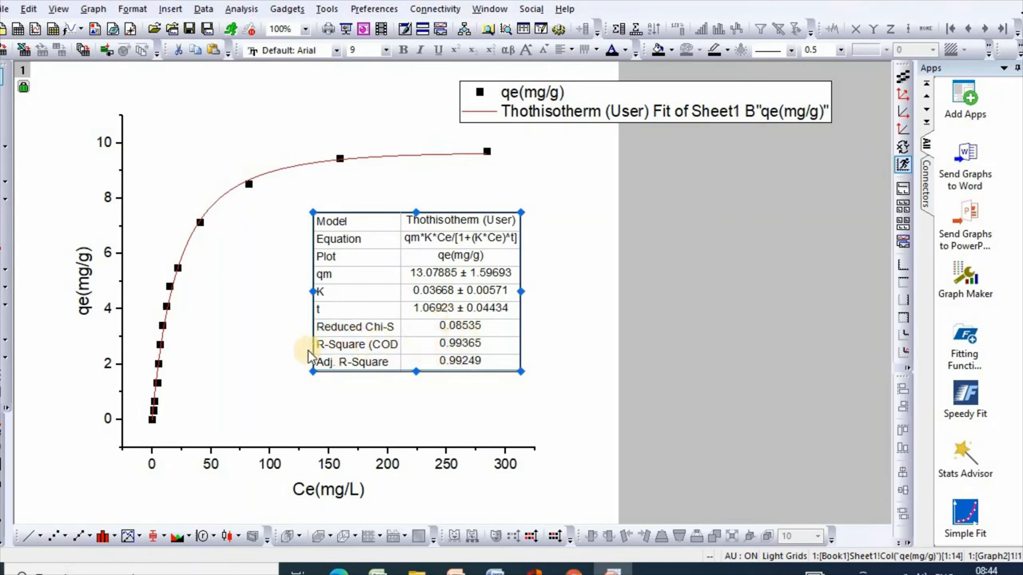
mouse_move(489, 381)
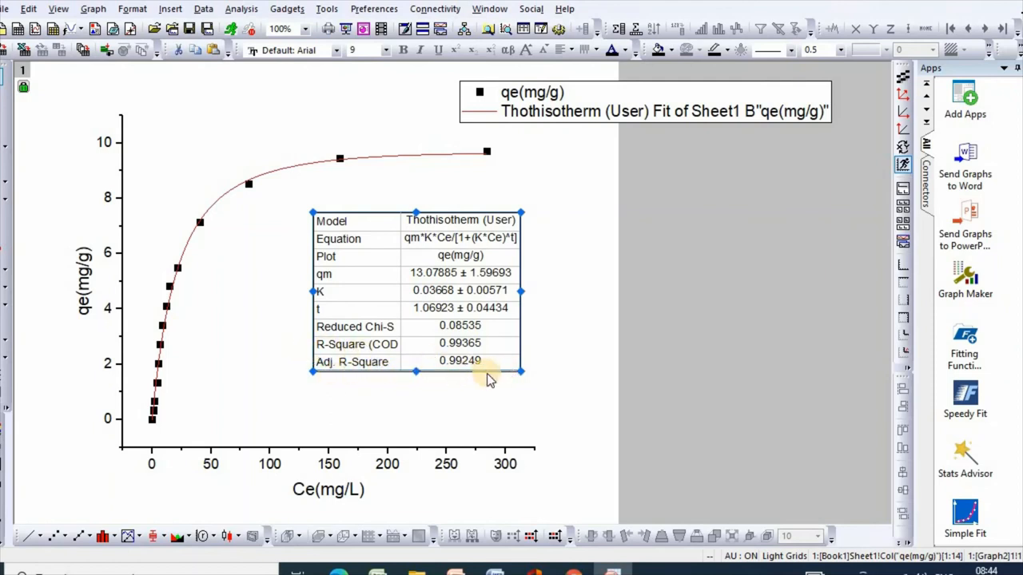
mouse_move(577, 403)
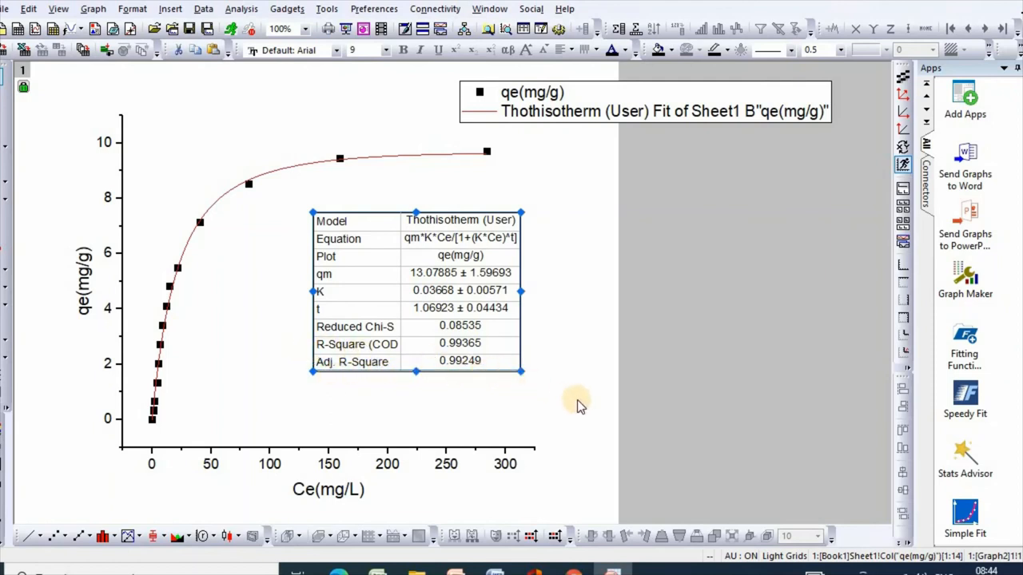